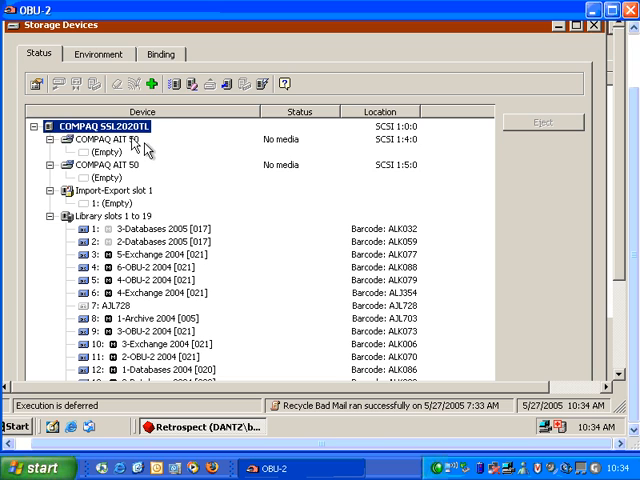
# Select the first COMPAQ AIT 50 drive to receive the 5-Exchange 2004 tape from slot 3.
pyautogui.click(108, 165)
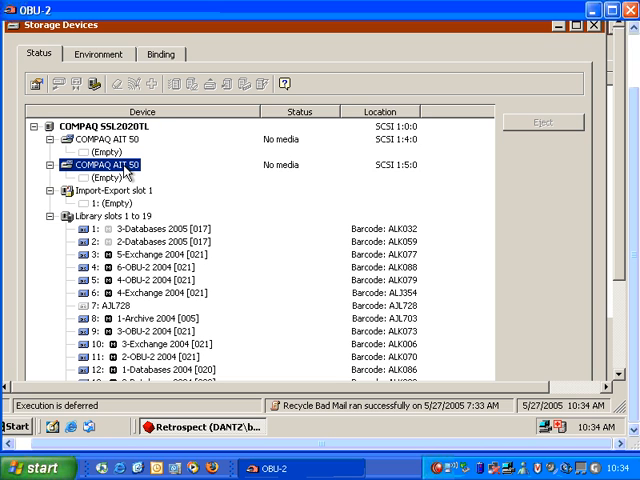
pyautogui.moveTo(115, 190)
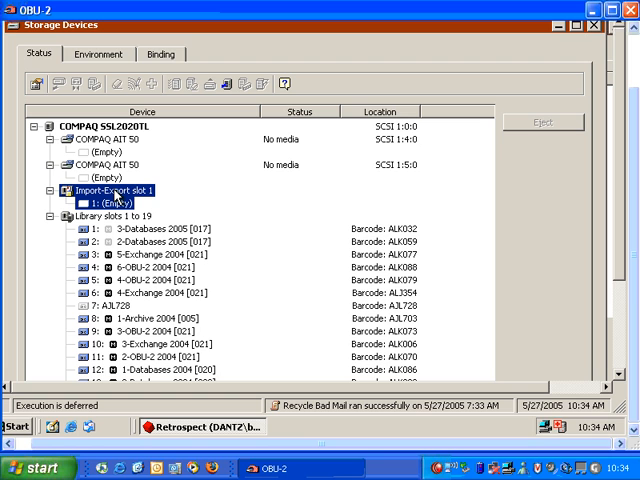
pyautogui.moveTo(108, 347)
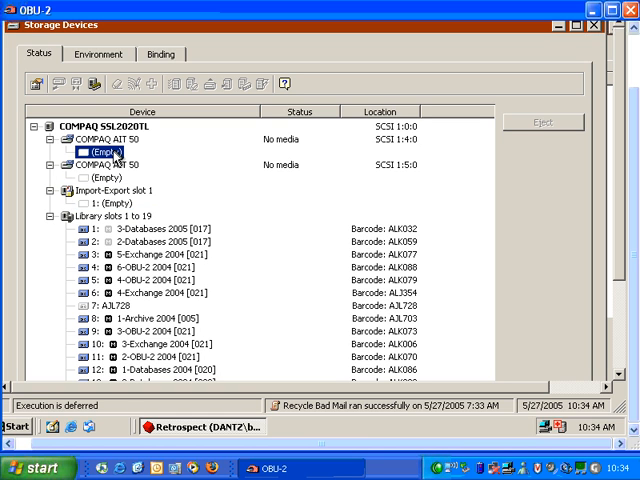
pyautogui.moveTo(86, 259)
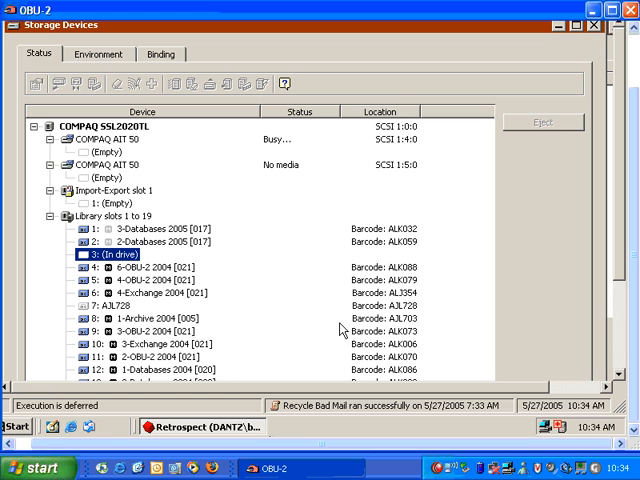
pyautogui.moveTo(283, 143)
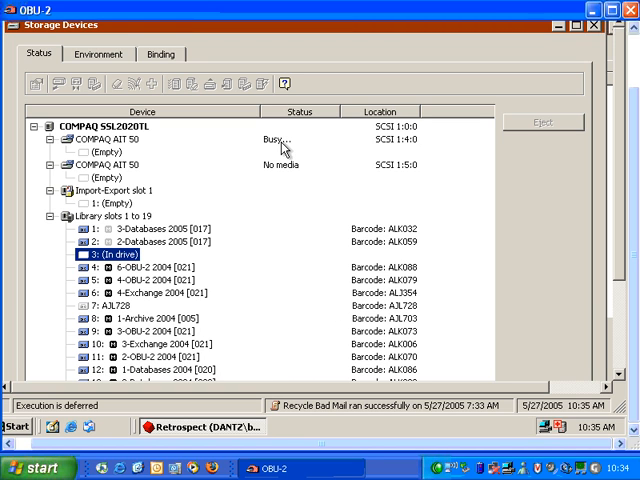
pyautogui.moveTo(388, 418)
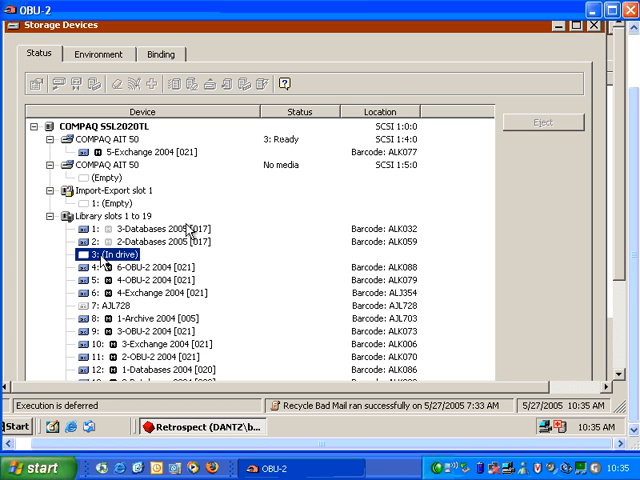
pyautogui.moveTo(115, 257)
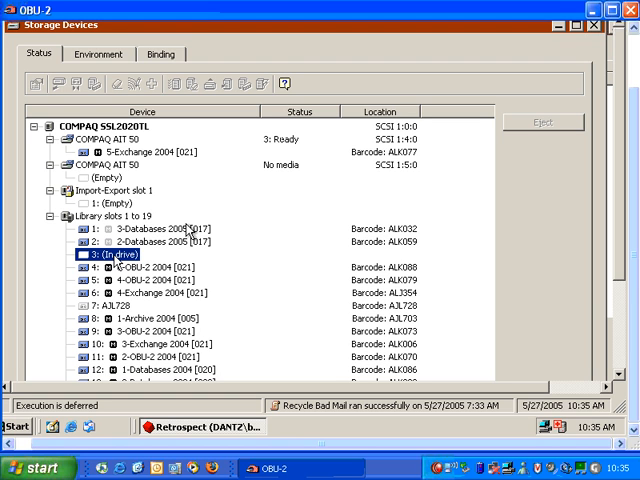
pyautogui.moveTo(120, 263)
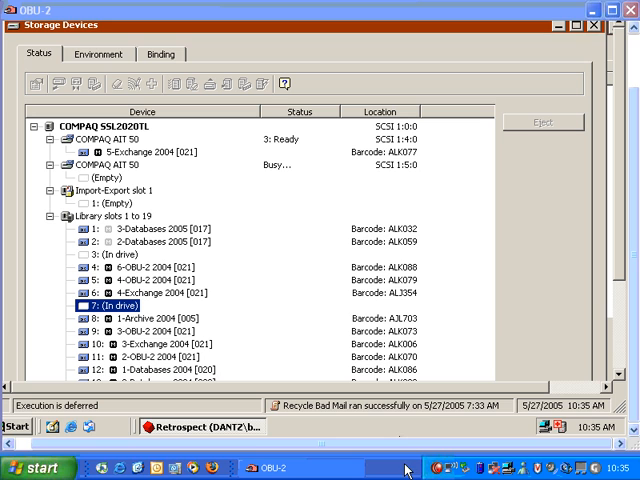
pyautogui.moveTo(330, 228)
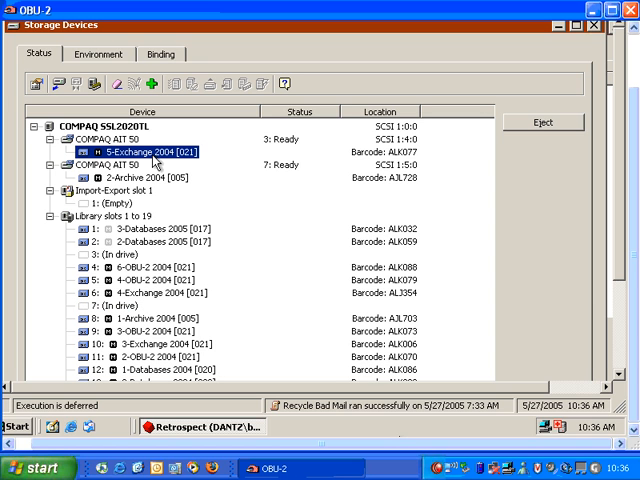
# Open the context menu for the 5-Exchange 2004 tape in the first AIT 50 drive.
pyautogui.rightClick(130, 151)
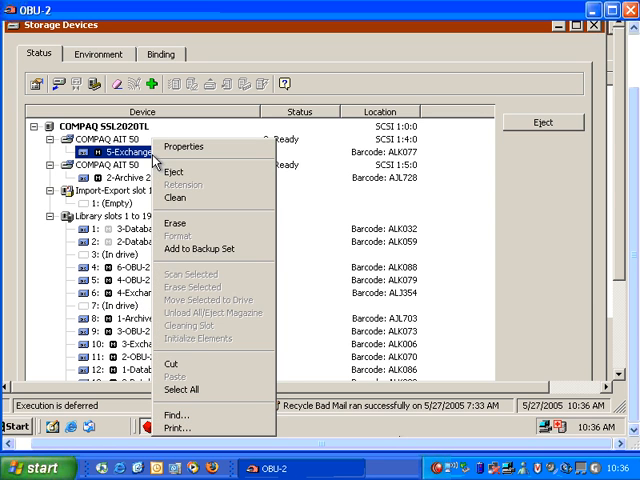
pyautogui.moveTo(177, 222)
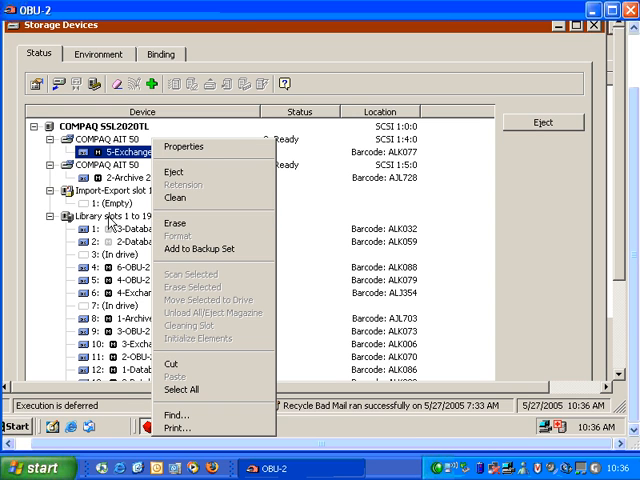
pyautogui.moveTo(208, 151)
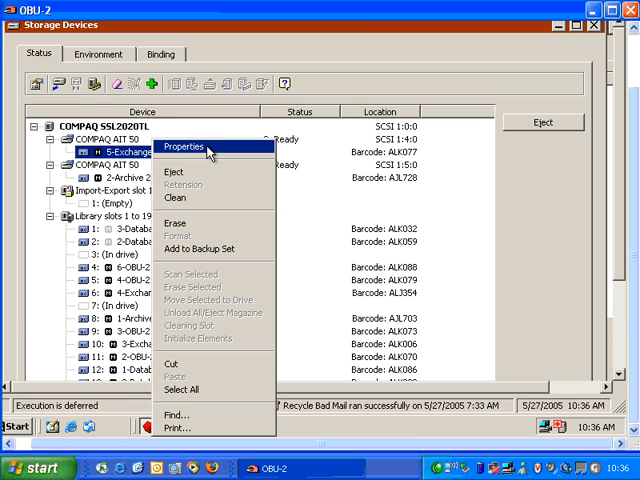
# Open the first AIT 50 drive's Properties and switch Tape Alert checks to Disabled.
pyautogui.click(198, 148)
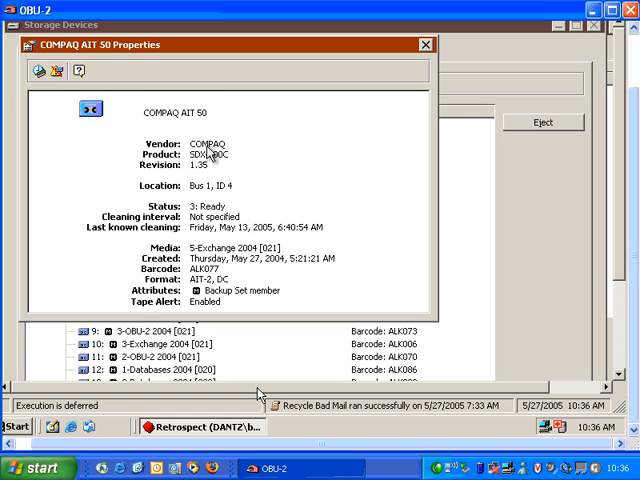
pyautogui.moveTo(354, 270)
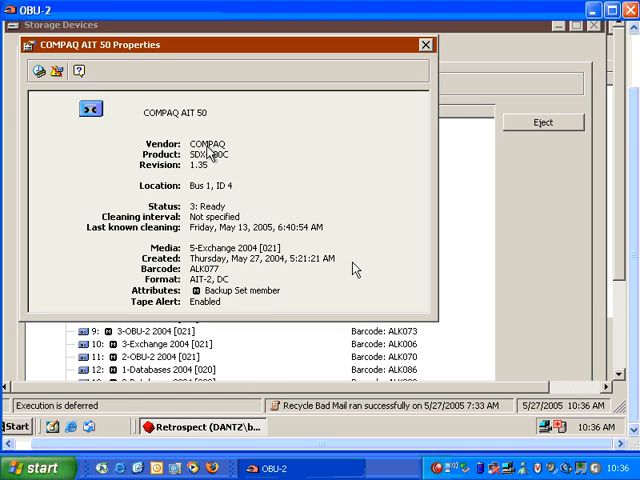
pyautogui.moveTo(360, 287)
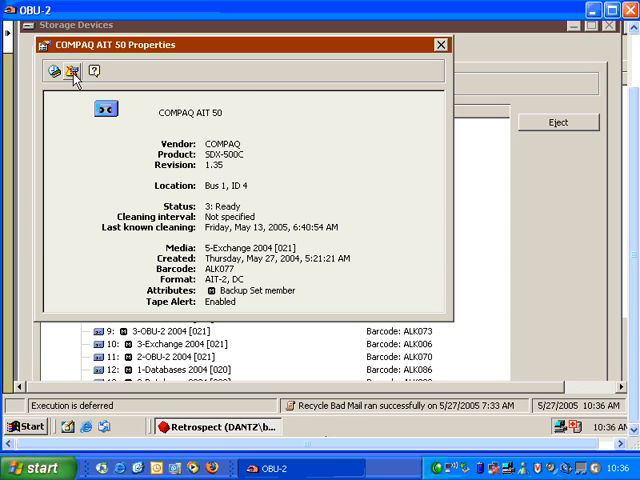
pyautogui.click(70, 72)
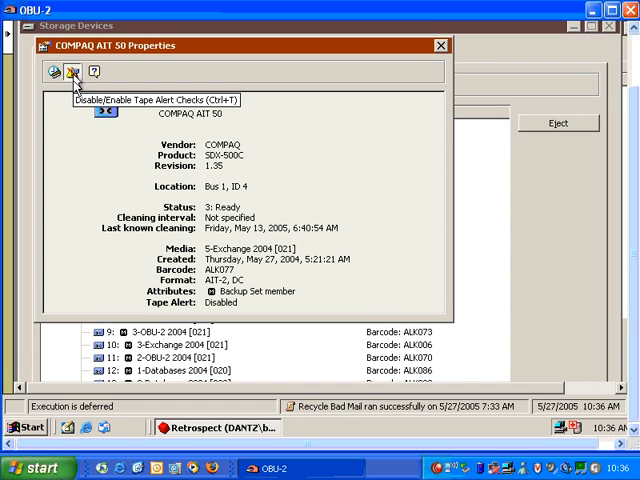
# Cancel the hours-of-use cleaning interval prompt, leaving the interval unspecified.
pyautogui.click(68, 80)
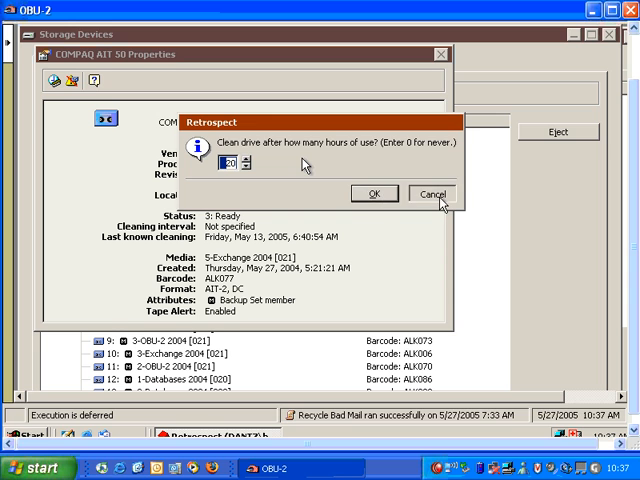
pyautogui.click(433, 193)
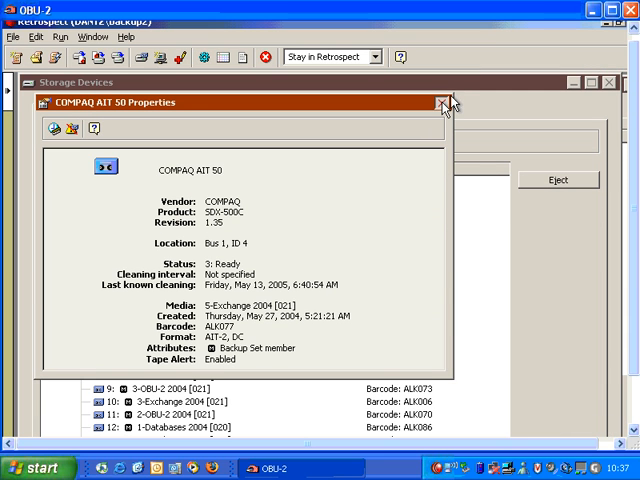
# Close the first COMPAQ AIT 50 drive's Properties window.
pyautogui.click(445, 102)
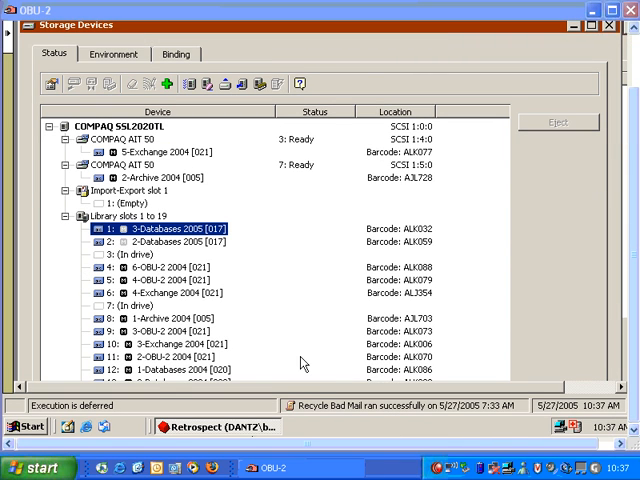
pyautogui.moveTo(268, 323)
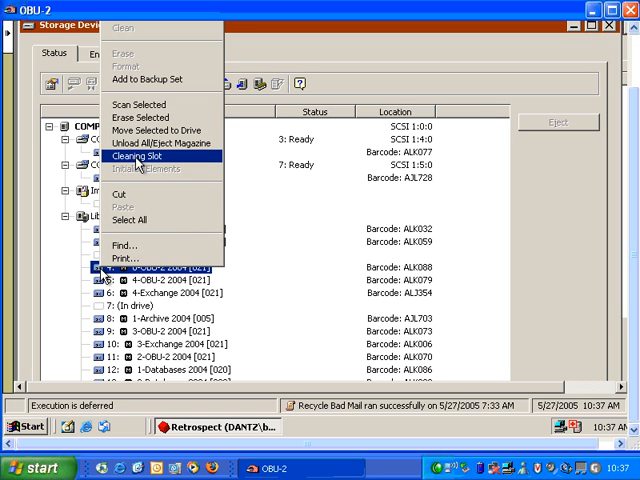
# Make slot 4 the library's cleaning slot and confirm it with OK.
pyautogui.click(135, 157)
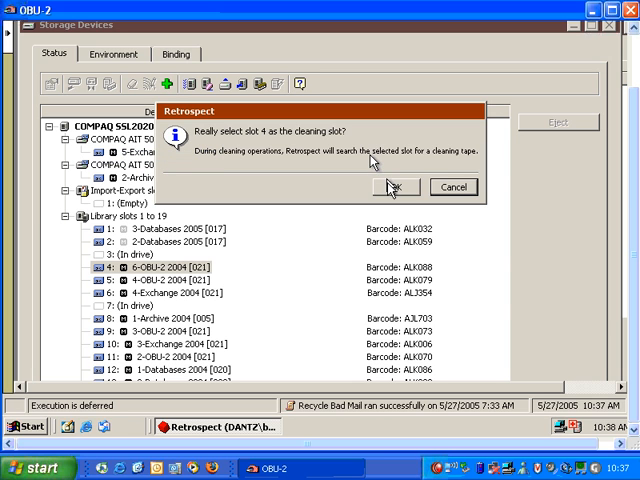
pyautogui.click(399, 187)
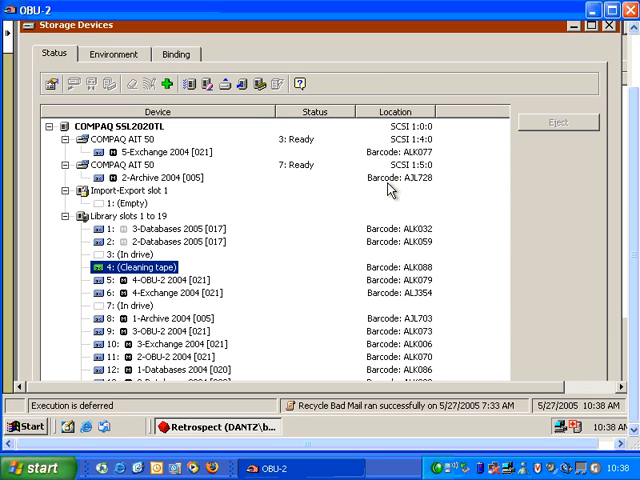
pyautogui.moveTo(118, 282)
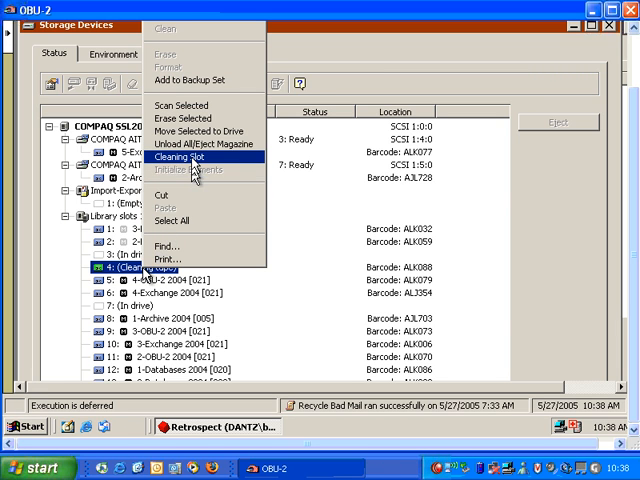
# Clear slot 4's cleaning-slot designation so it lists the 6-OBU-2 2004 tape again.
pyautogui.click(178, 157)
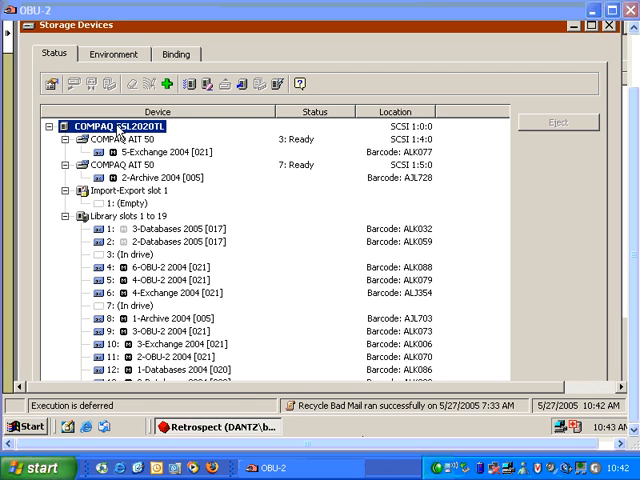
# View the COMPAQ SSL2020TL library's properties, then close the window.
pyautogui.rightClick(110, 126)
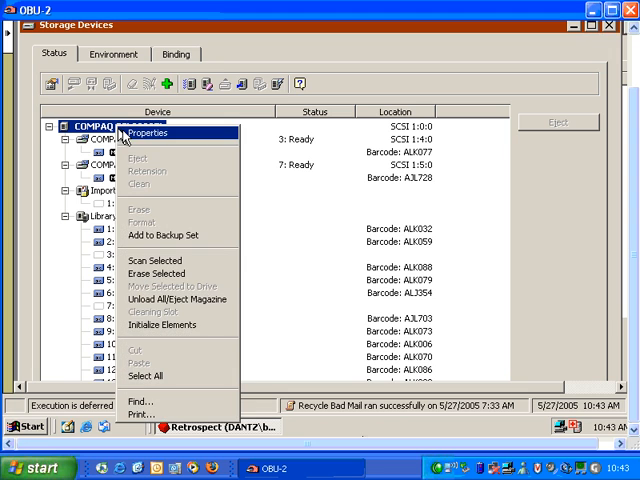
pyautogui.click(148, 131)
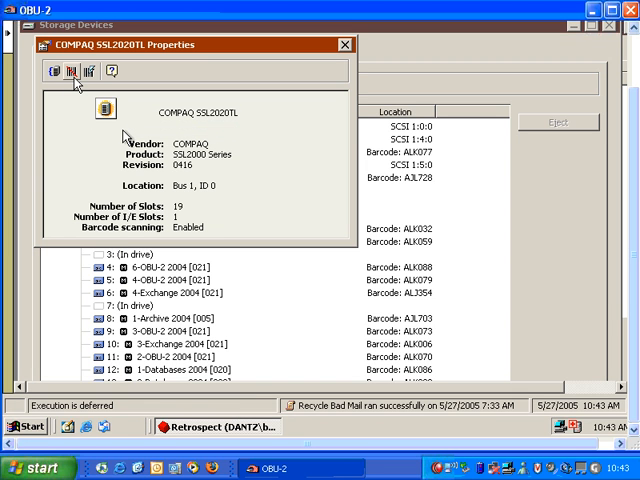
pyautogui.moveTo(93, 77)
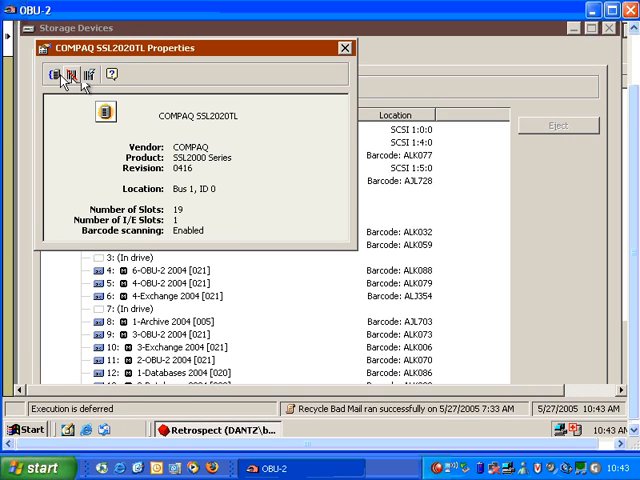
pyautogui.moveTo(63, 75)
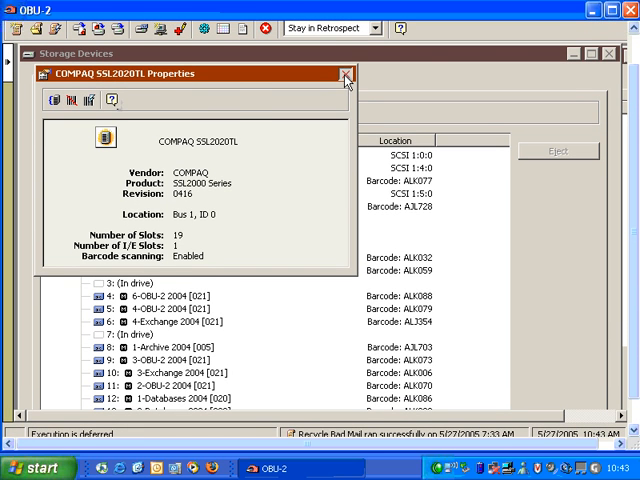
pyautogui.click(345, 75)
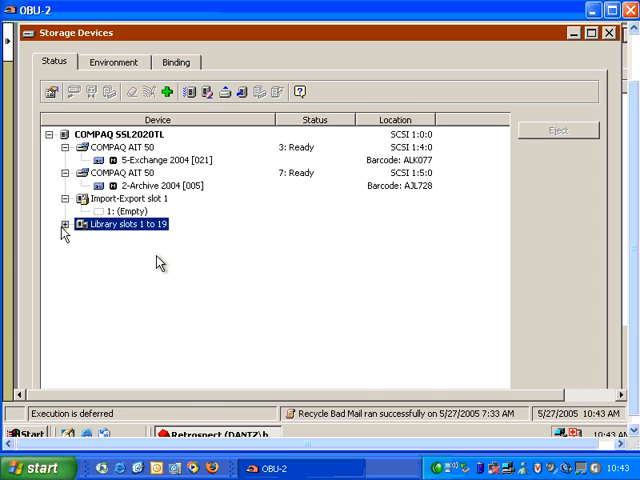
# Set 5 slots per magazine in the library properties, producing groups 1–5 through 16–19.
pyautogui.click(64, 224)
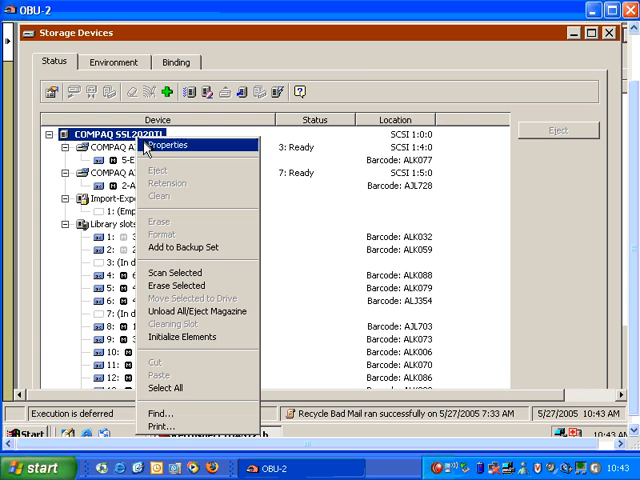
pyautogui.click(168, 145)
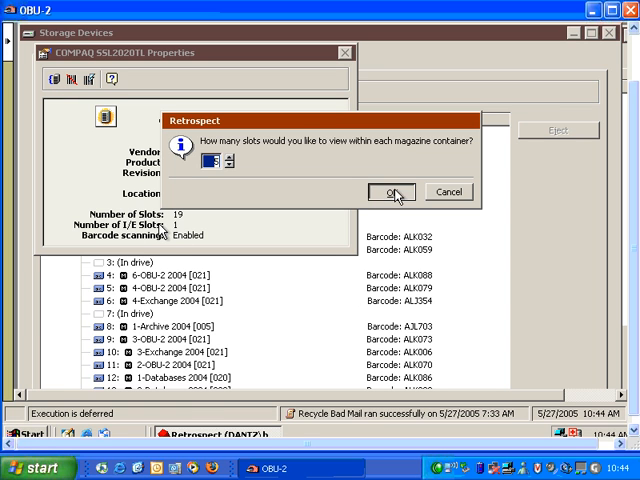
pyautogui.click(393, 192)
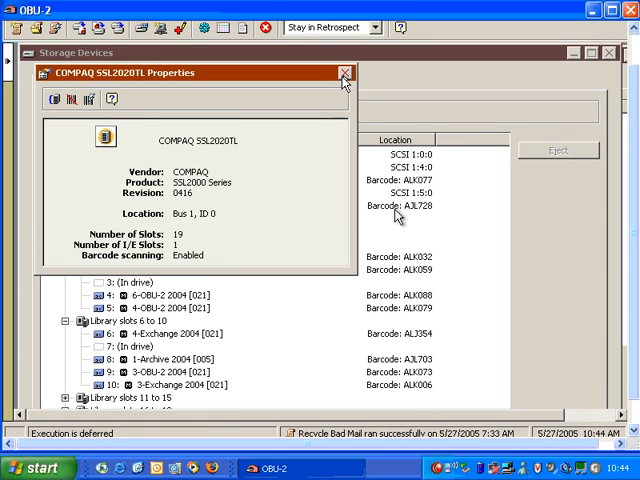
pyautogui.click(345, 72)
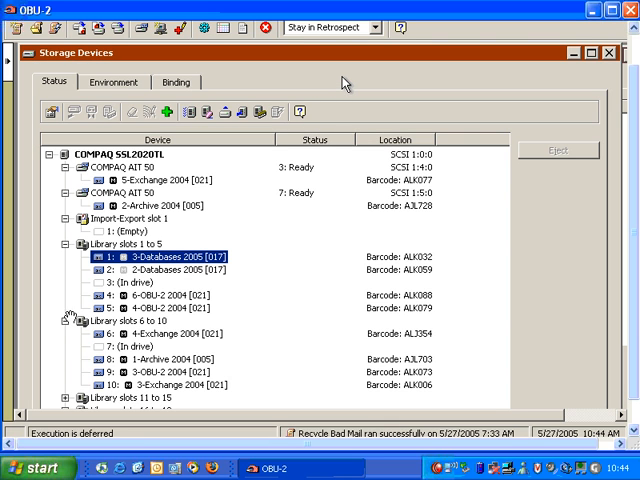
pyautogui.click(66, 321)
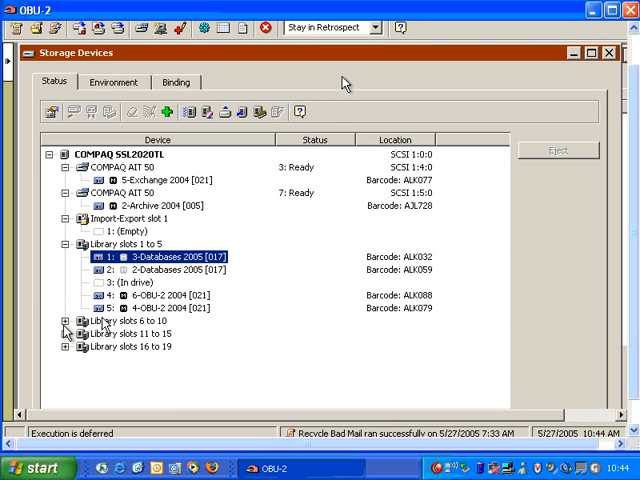
pyautogui.click(66, 244)
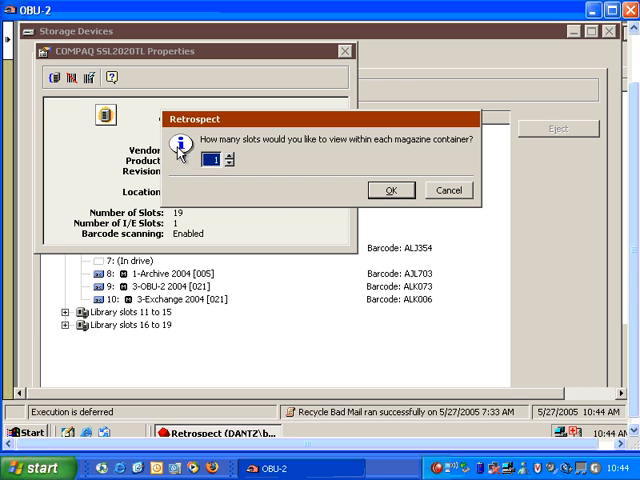
# Set 19 slots per container, close the properties, and expand the 1 to 19 group.
pyautogui.click(392, 190)
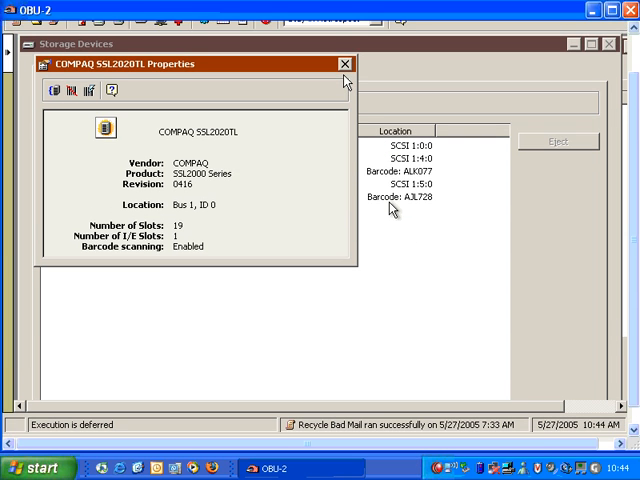
pyautogui.click(344, 64)
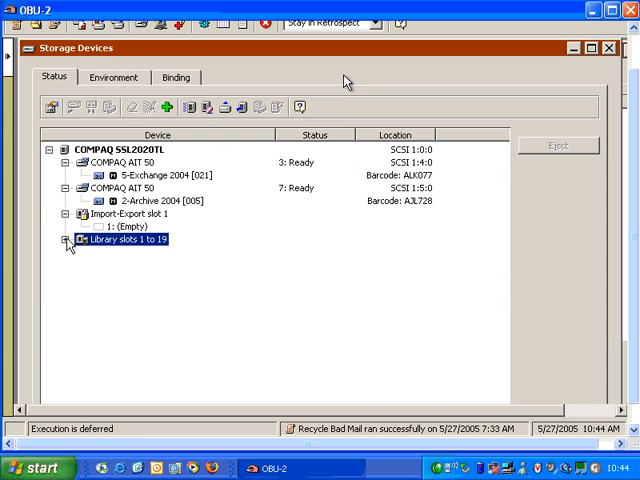
pyautogui.click(66, 239)
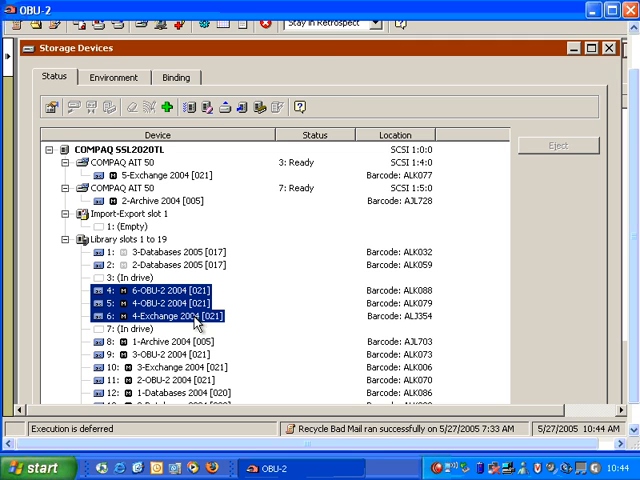
# Erase the selected tapes in slots 4–6, accepting both data-loss warnings.
pyautogui.rightClick(195, 316)
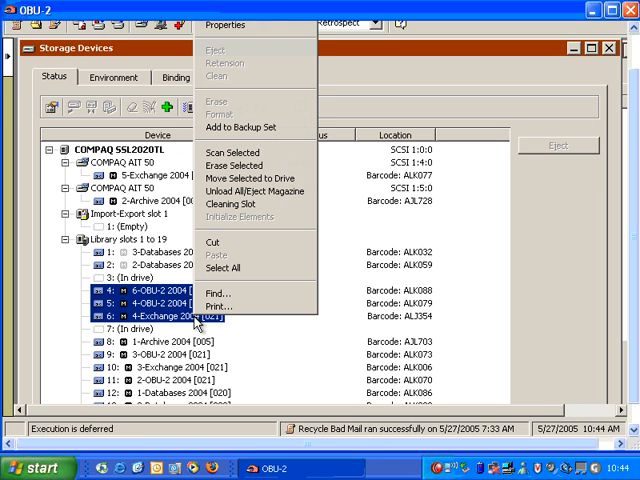
pyautogui.moveTo(219, 293)
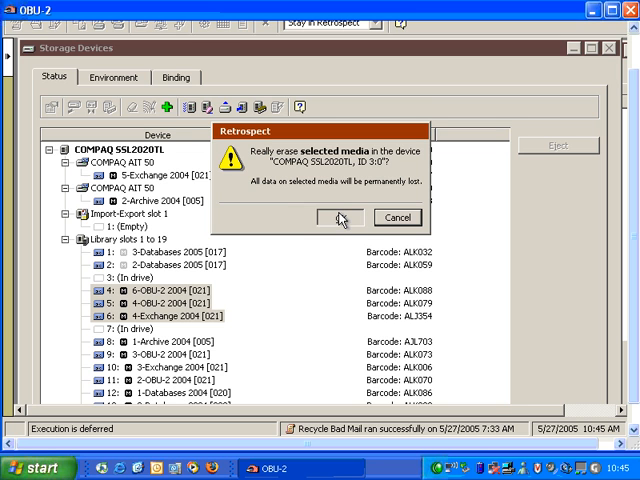
pyautogui.click(338, 217)
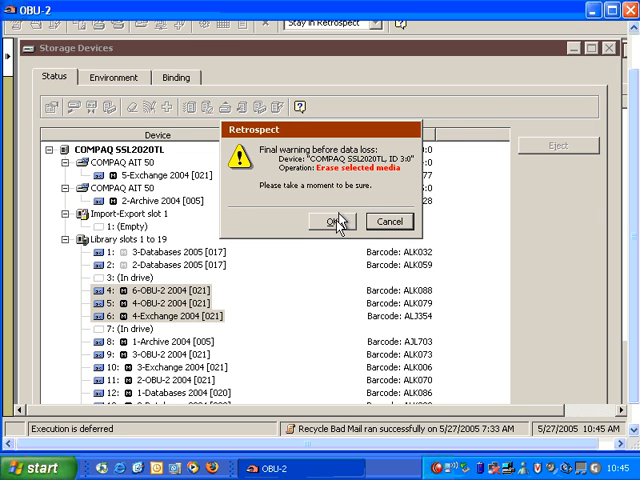
pyautogui.click(334, 221)
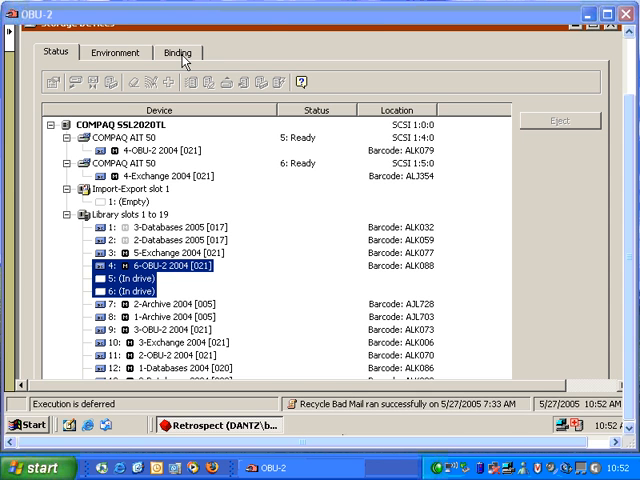
# Bind Exchange 2005 to the first COMPAQ AIT 50 drive and Mailboxes 2005 to the second.
pyautogui.click(178, 51)
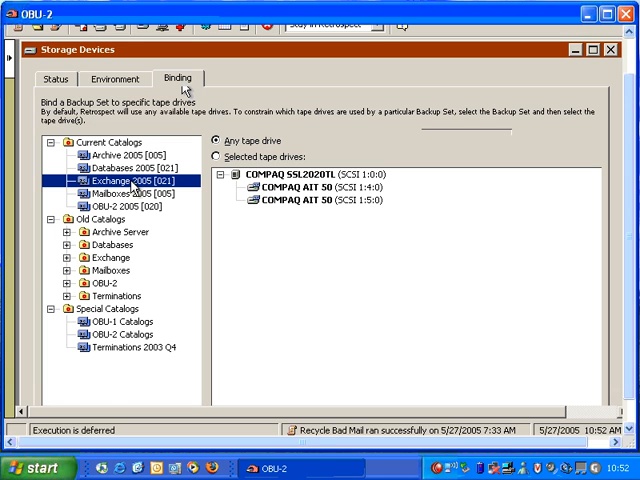
pyautogui.moveTo(337, 197)
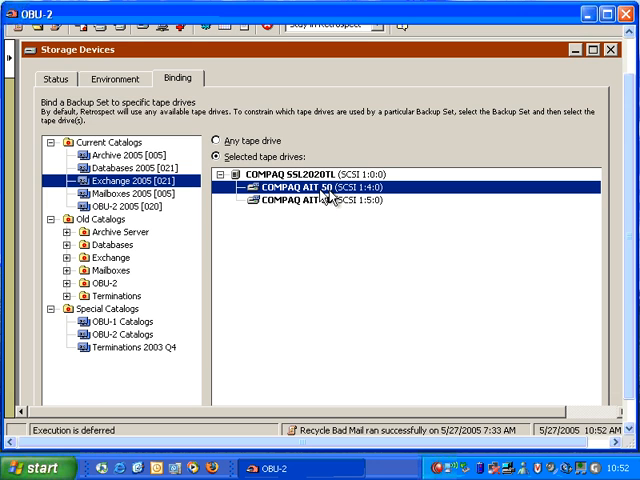
pyautogui.moveTo(305, 272)
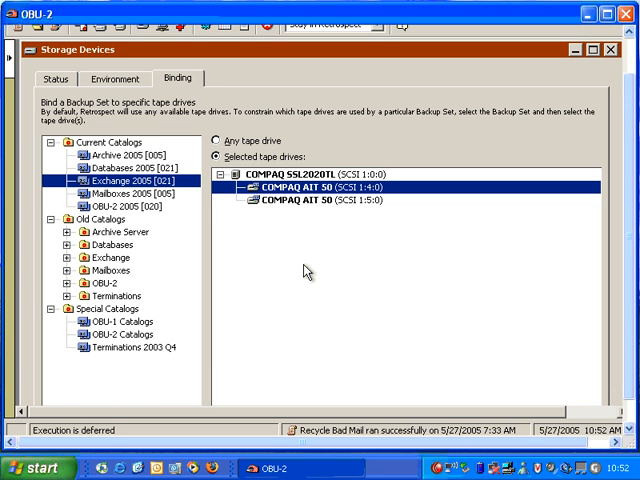
pyautogui.moveTo(294, 243)
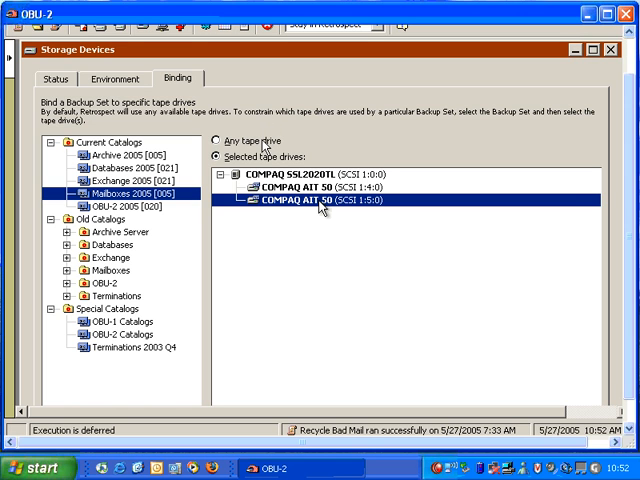
pyautogui.click(216, 141)
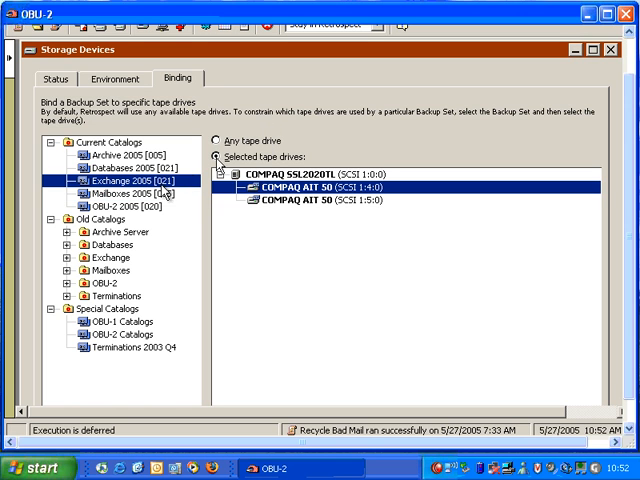
pyautogui.click(211, 140)
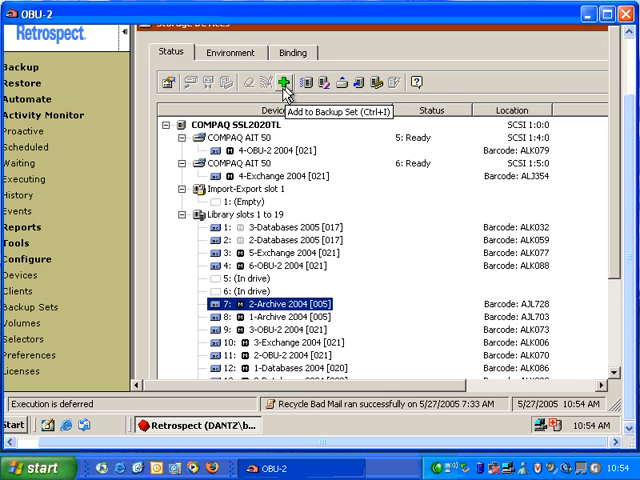
# Add the slot 7 tape to the Databases 2005 [021] backup set.
pyautogui.click(286, 80)
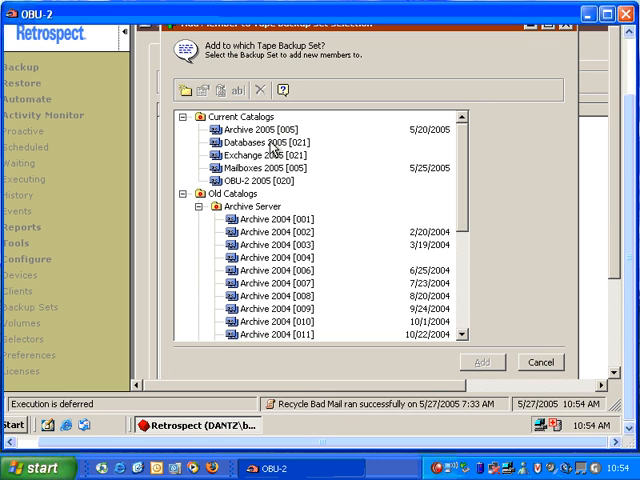
pyautogui.click(280, 142)
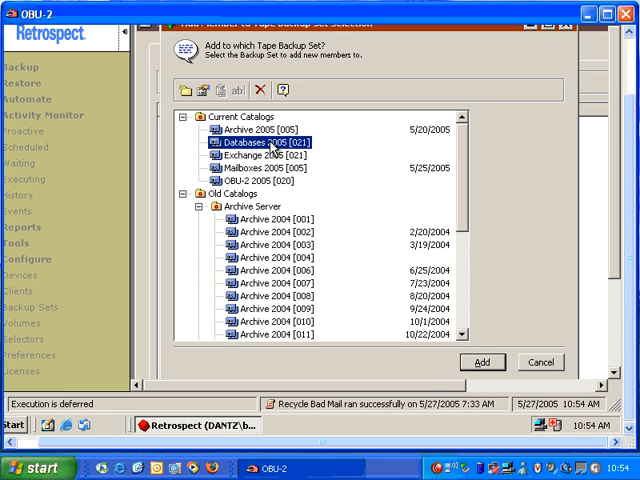
pyautogui.moveTo(480, 365)
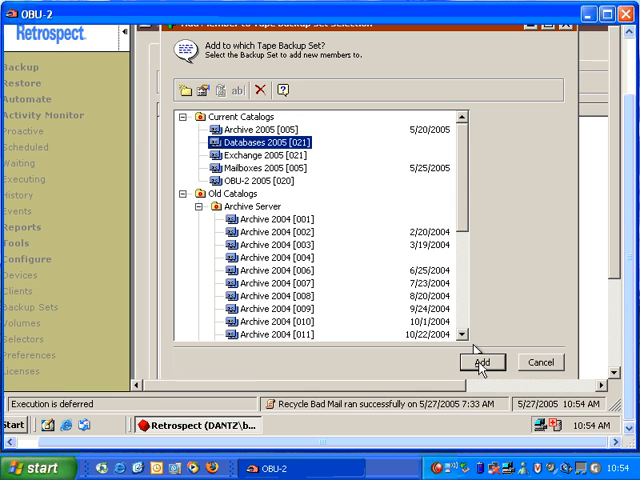
pyautogui.click(480, 362)
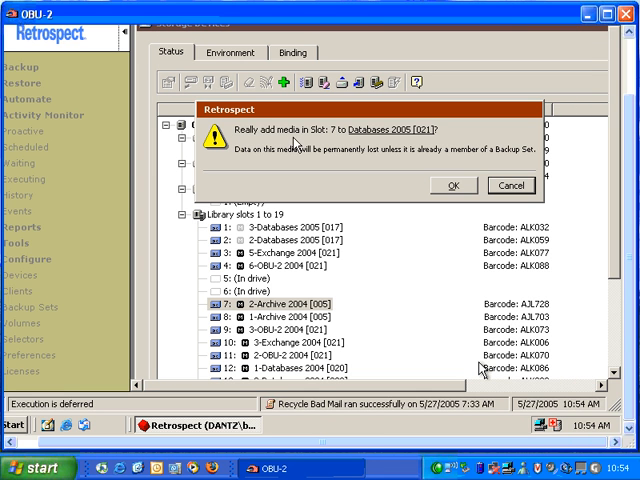